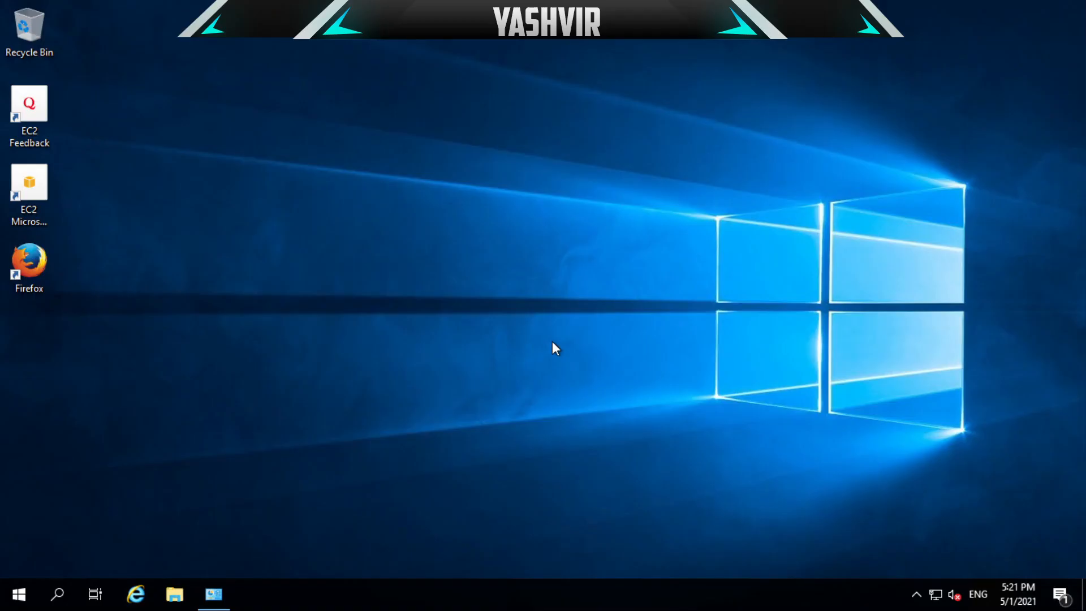
pyautogui.moveTo(542, 381)
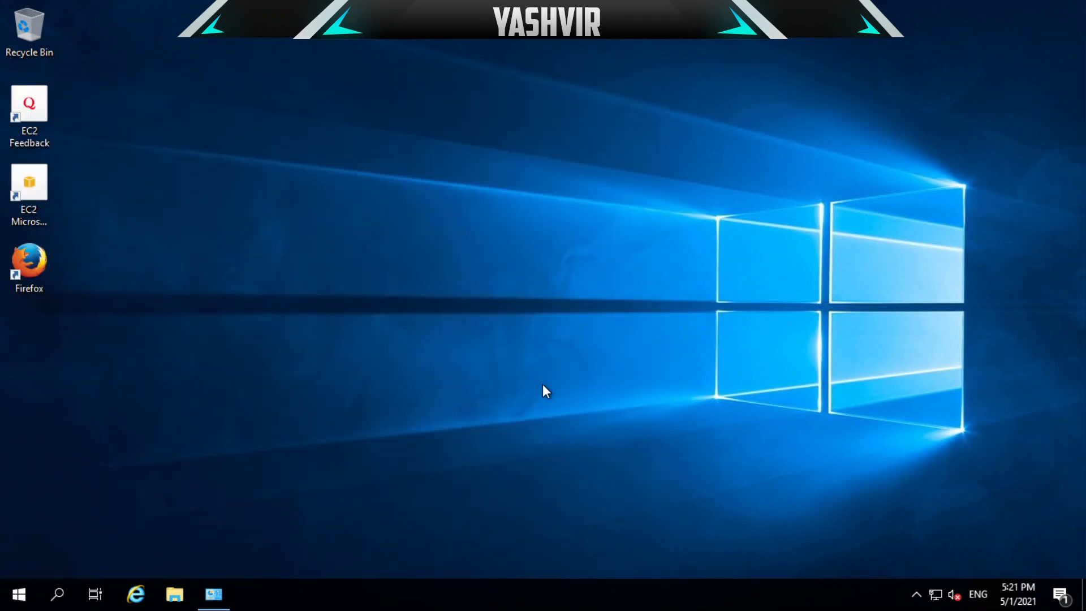
# Enter compmgmt.msc in the Run dialog.
pyautogui.press('Win+R')
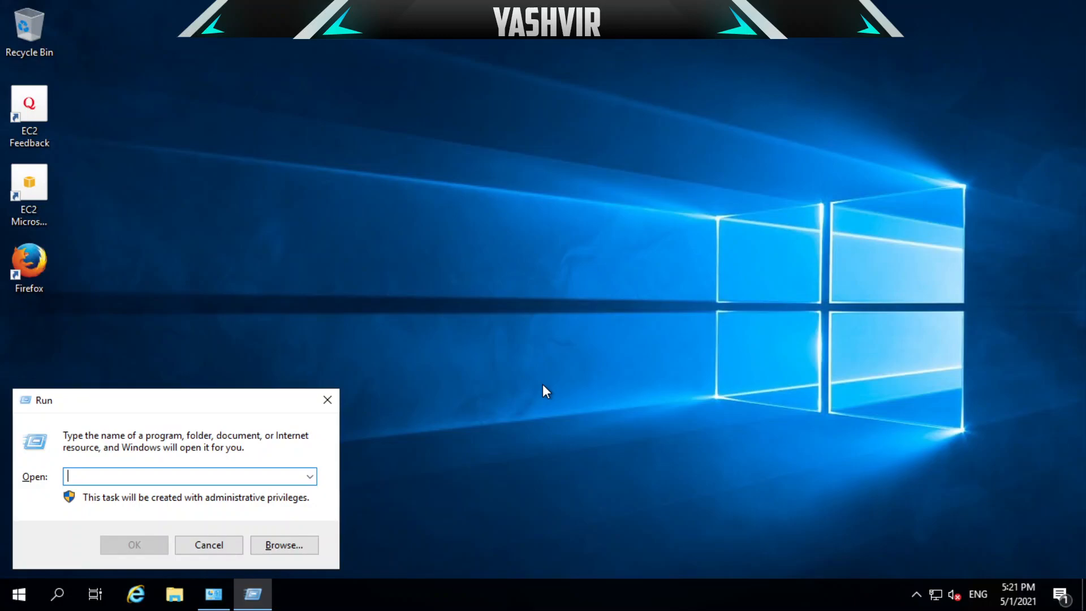
pyautogui.write('compmgmt')
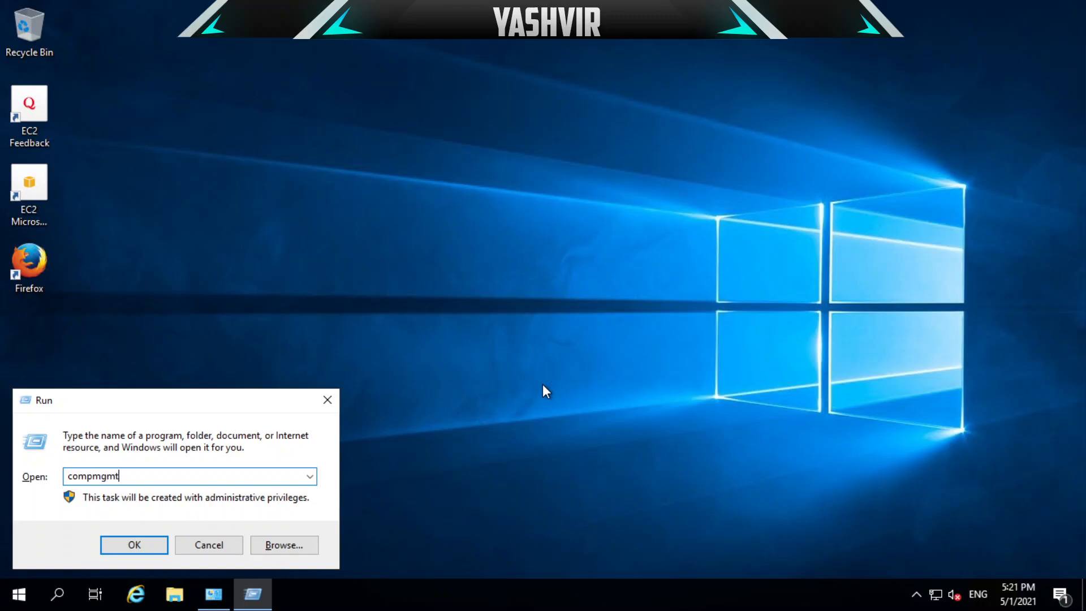
pyautogui.write('.msc')
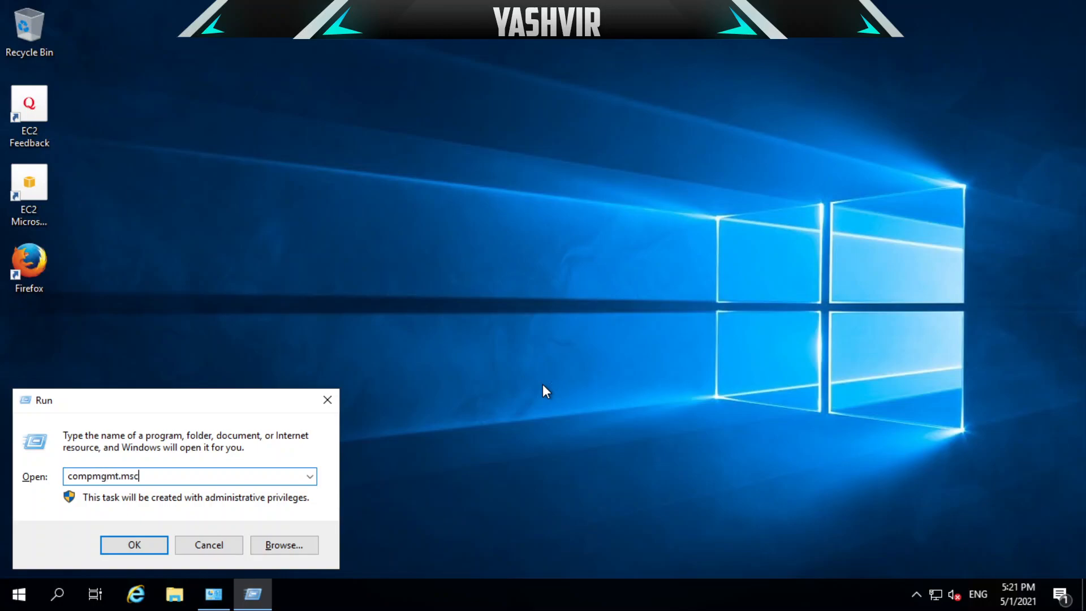
# Launch Computer Management, list local Users, and choose Set Password on Administrator.
pyautogui.click(134, 545)
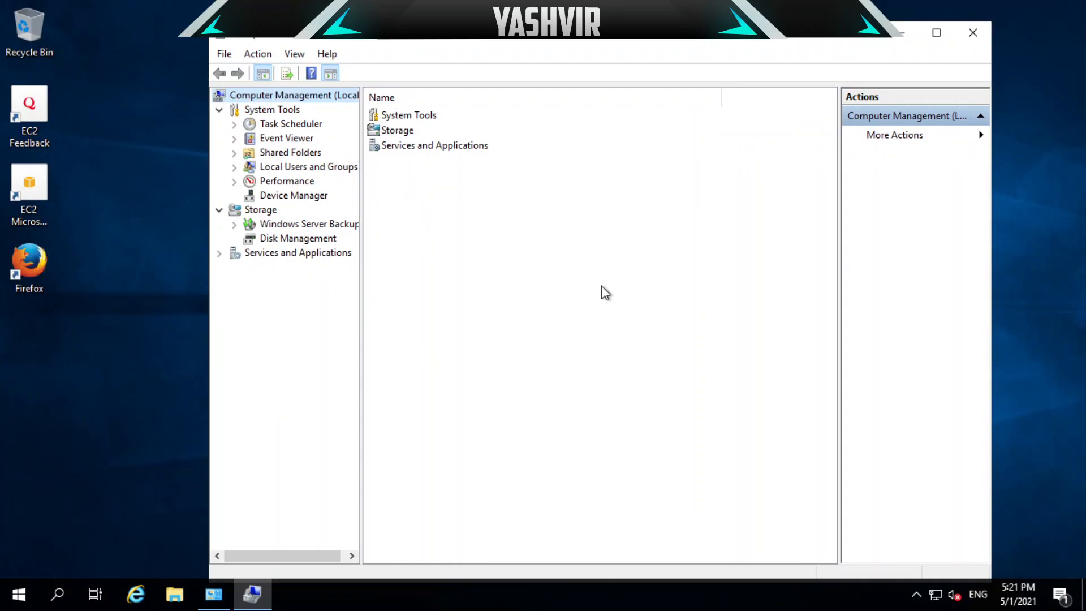
pyautogui.moveTo(339, 150)
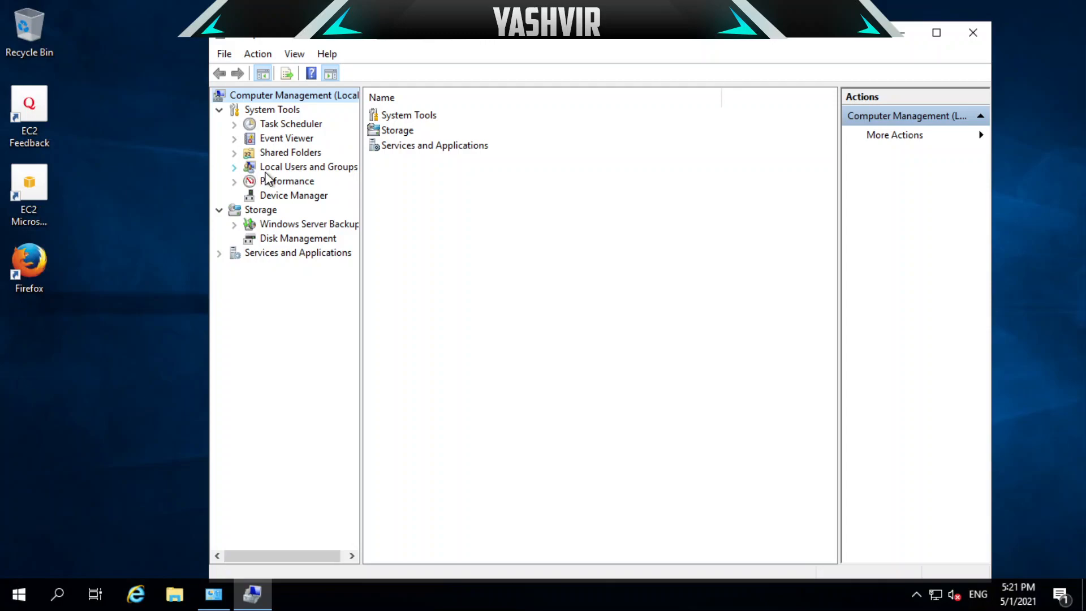
pyautogui.moveTo(242, 179)
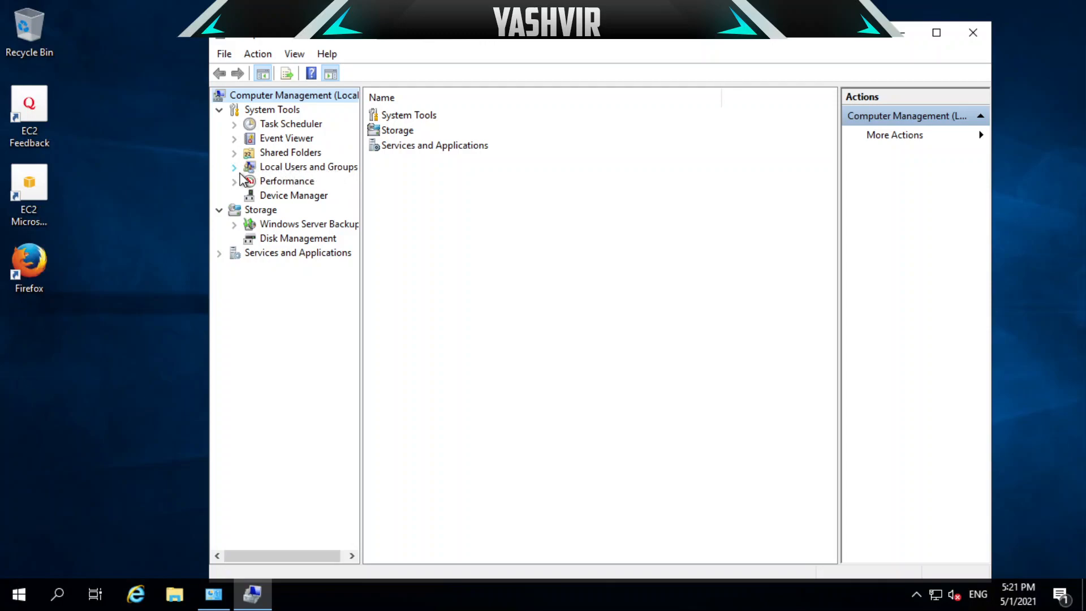
pyautogui.click(233, 167)
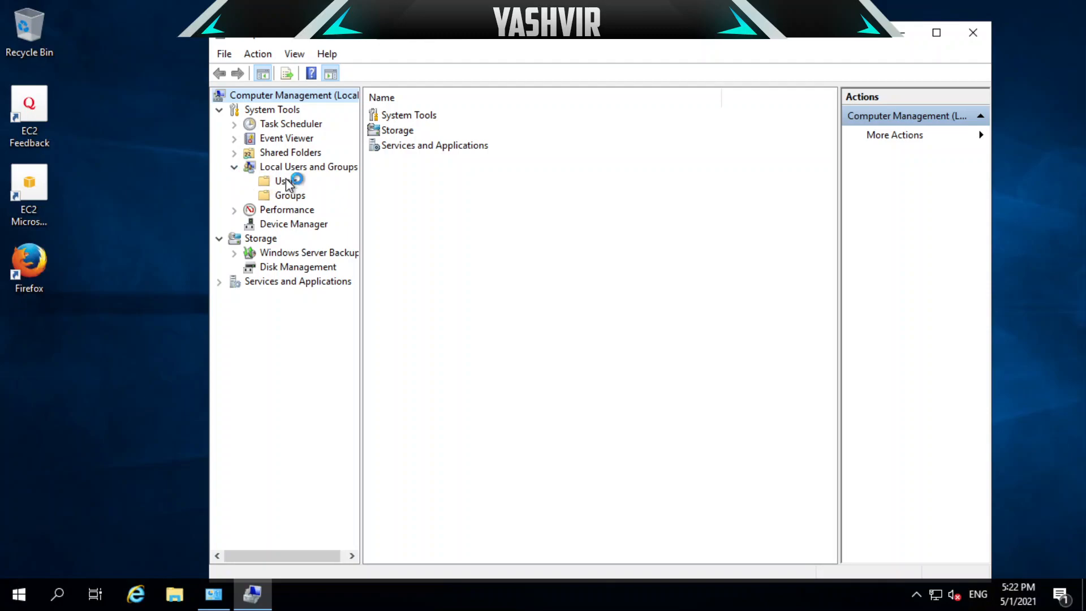
pyautogui.click(282, 182)
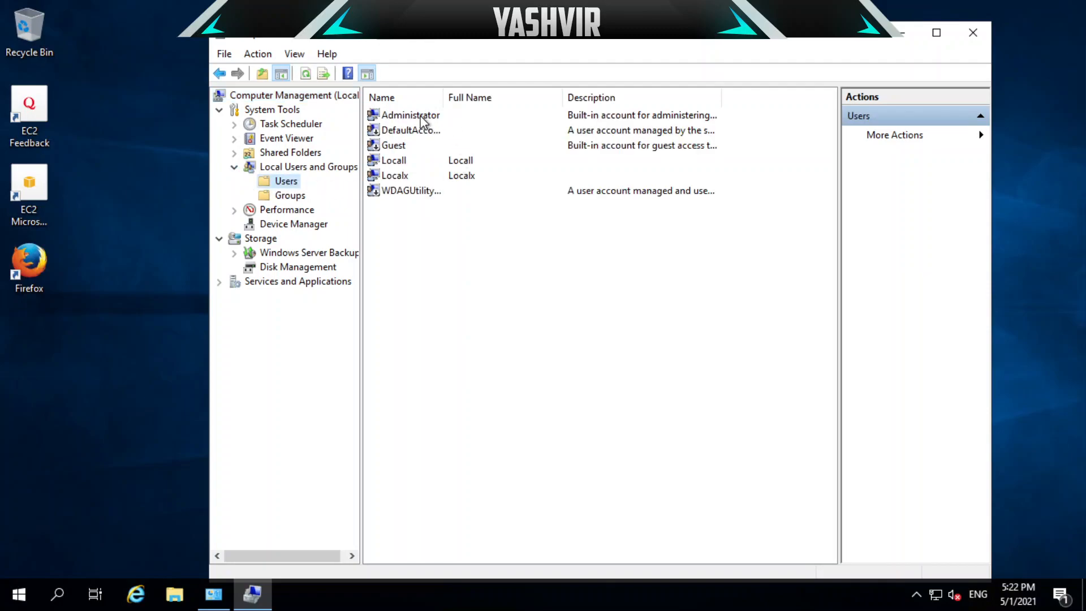
pyautogui.click(410, 115)
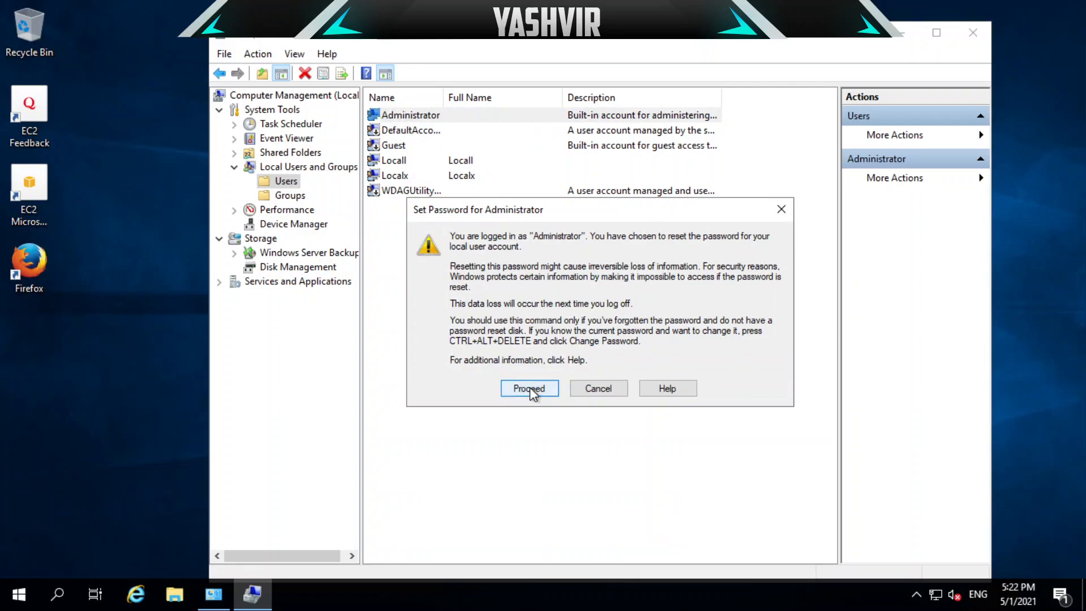
# Proceed past the warning, enter and confirm the new Administrator password, and accept.
pyautogui.click(529, 388)
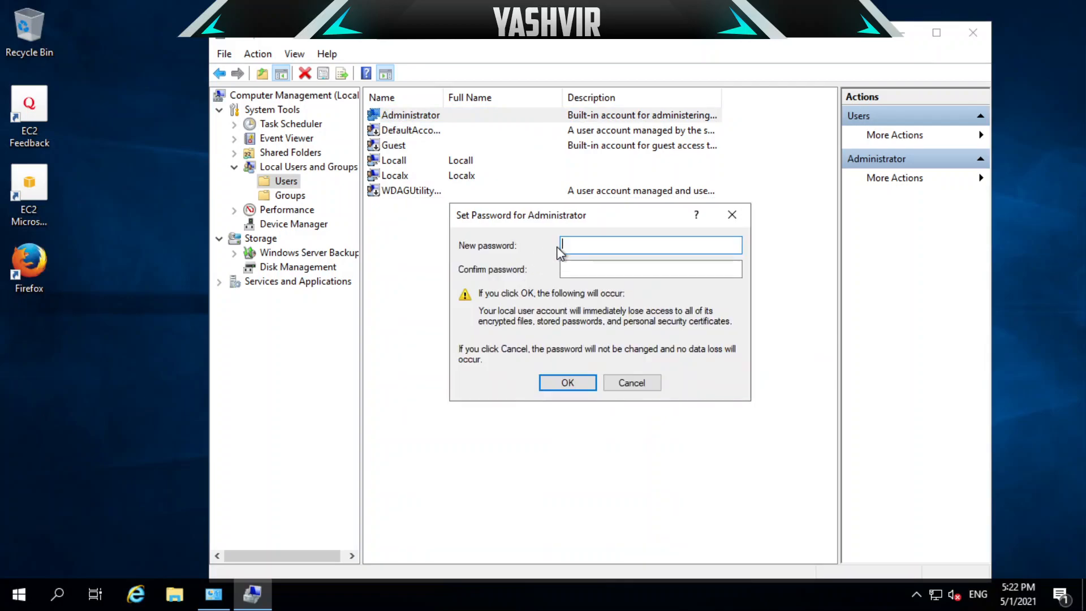
pyautogui.write('••')
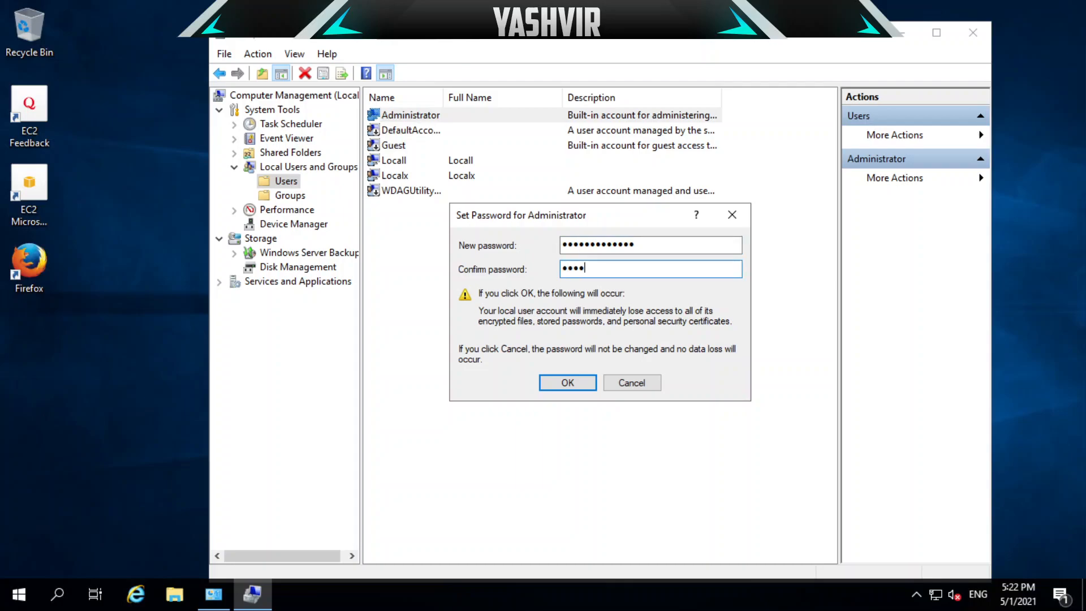
pyautogui.write('••••••')
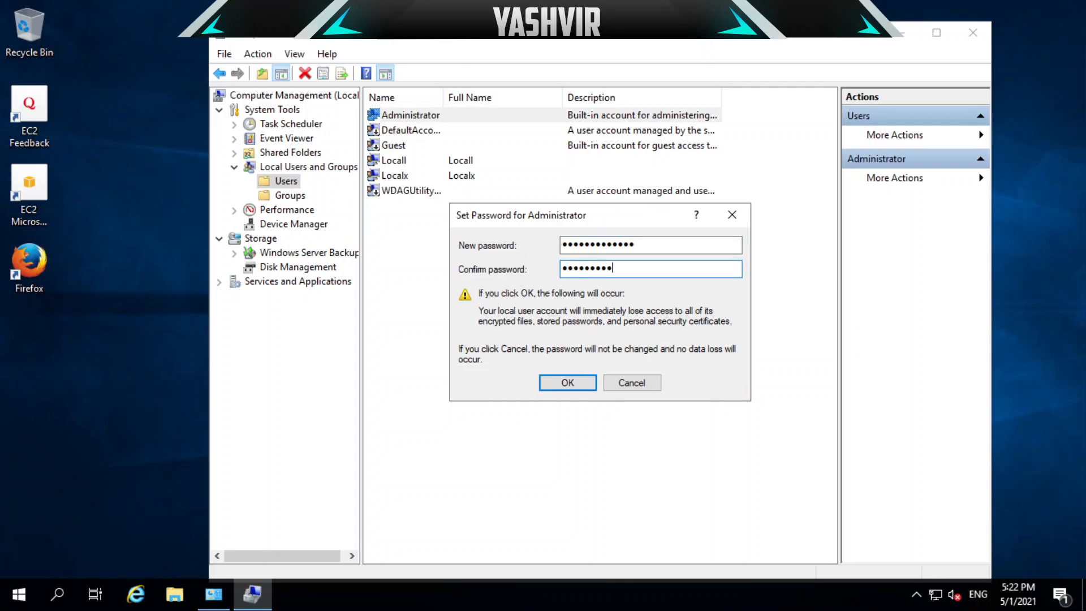
pyautogui.write('••••')
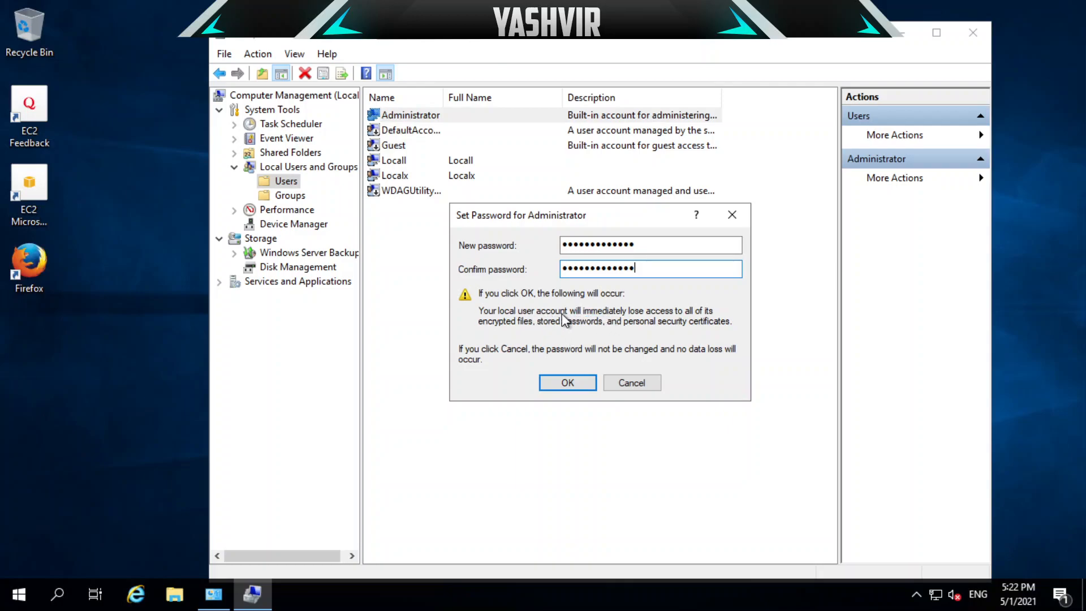
pyautogui.moveTo(578, 331)
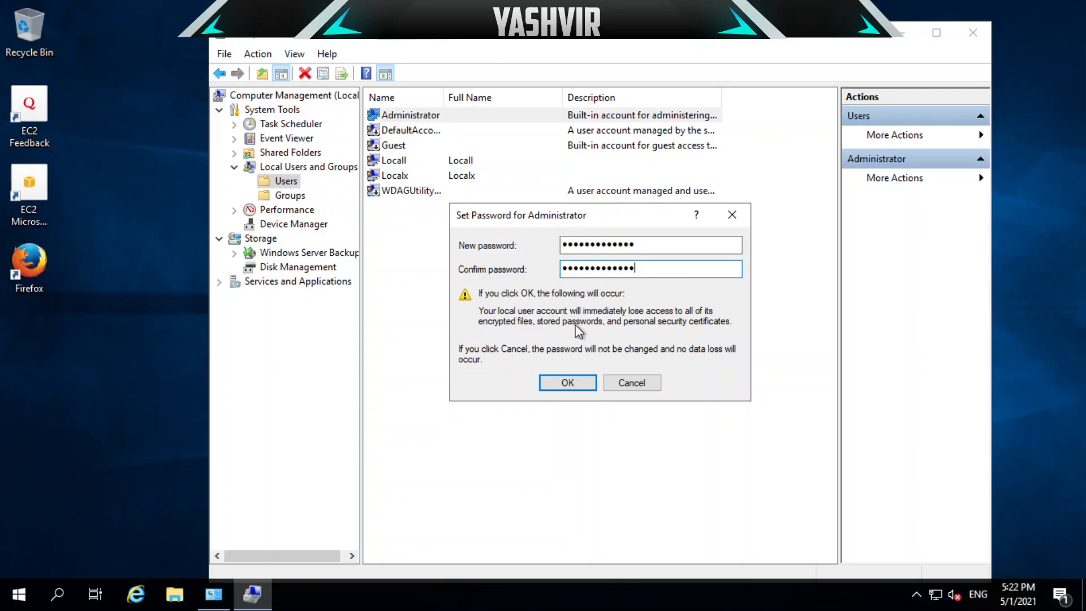
pyautogui.moveTo(570, 335)
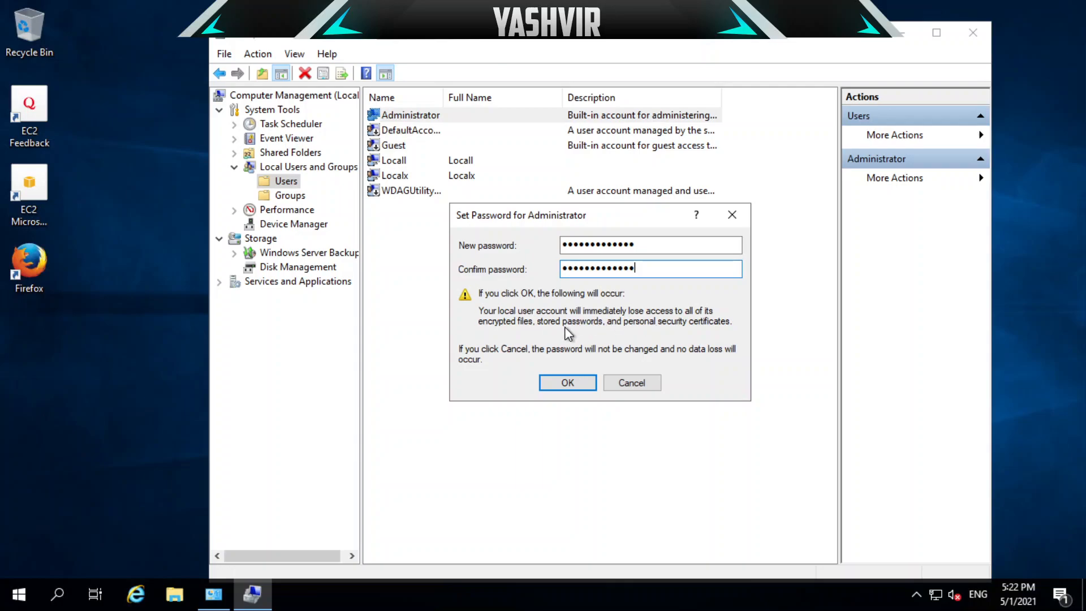
pyautogui.moveTo(581, 325)
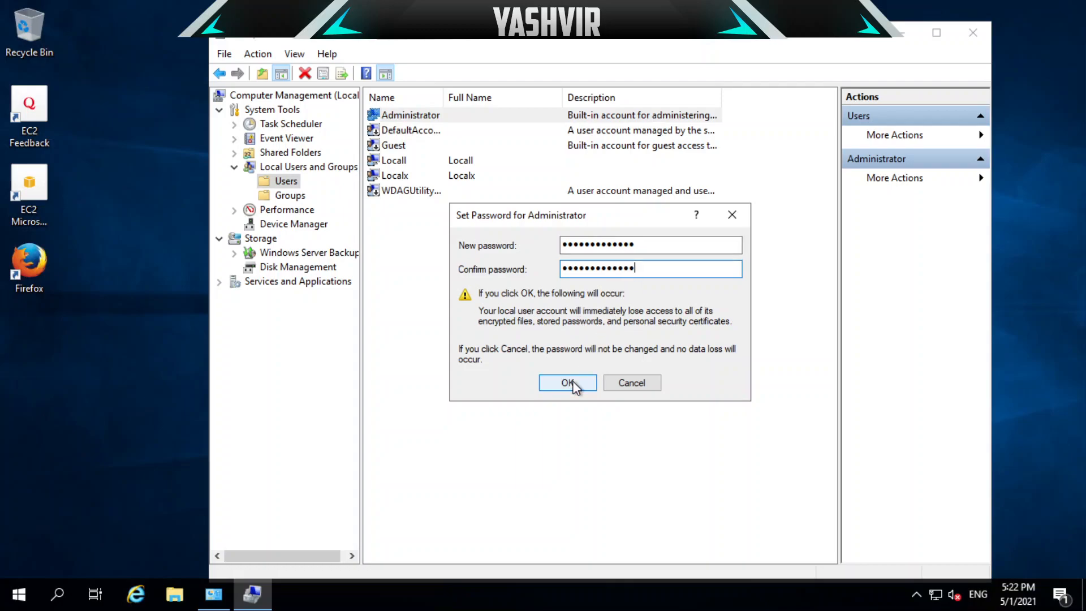
pyautogui.click(567, 382)
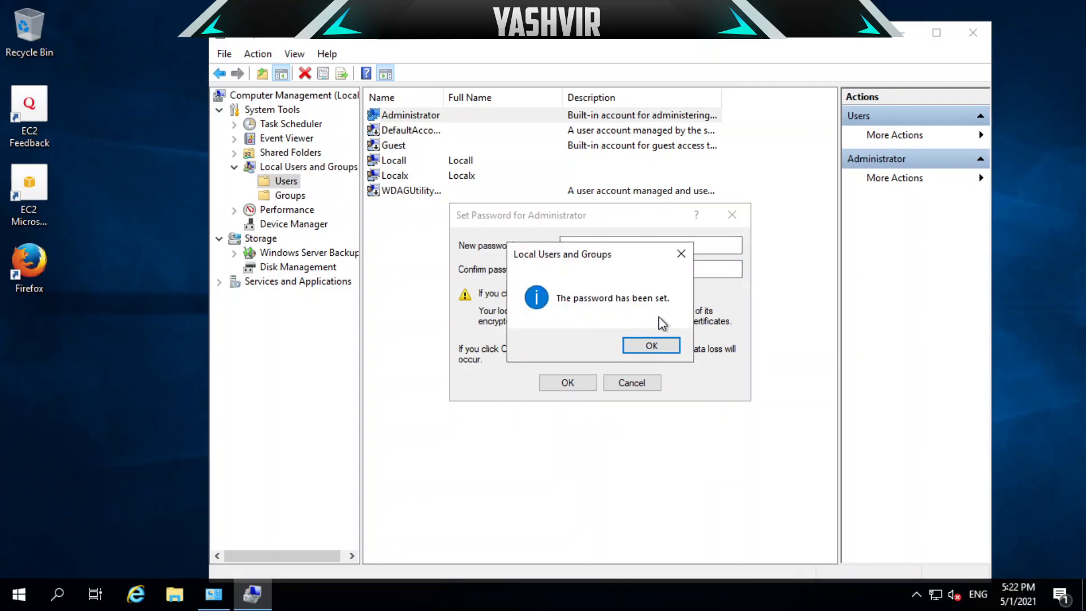
pyautogui.click(651, 345)
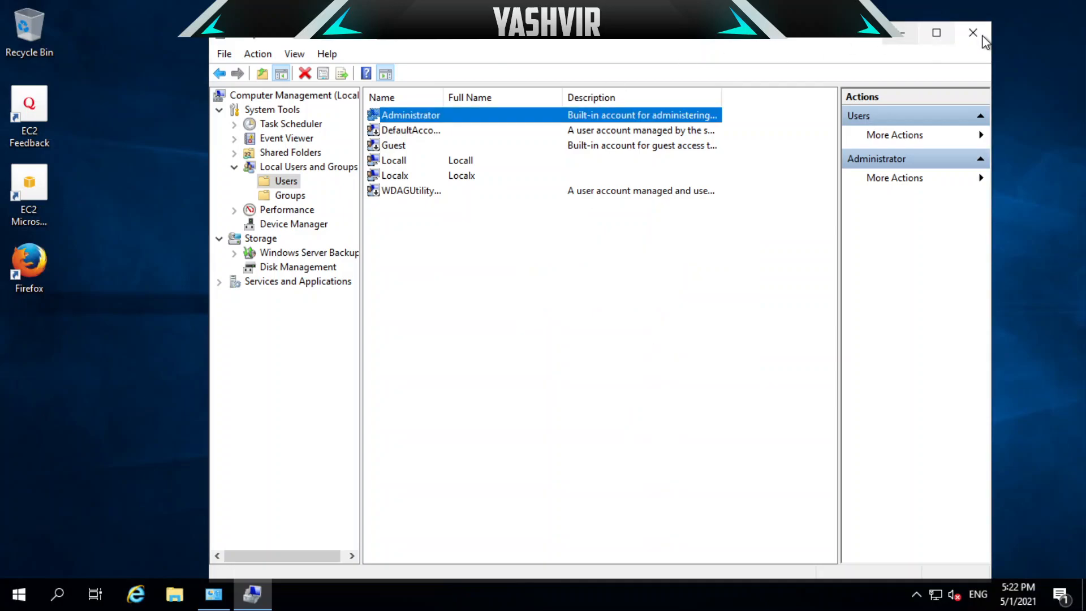
# Close the Computer Management window.
pyautogui.click(970, 32)
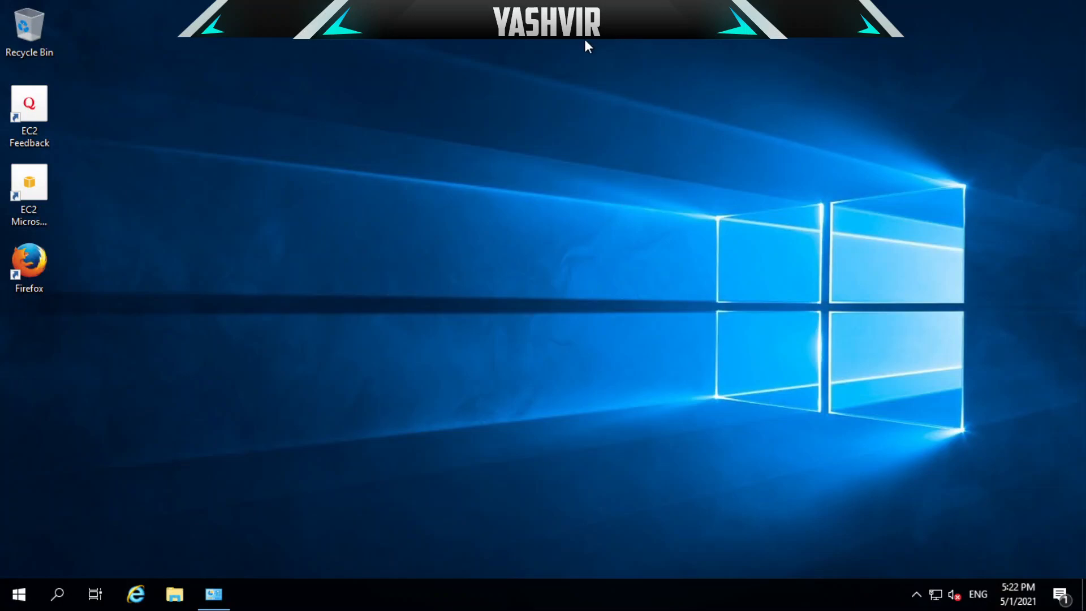
pyautogui.moveTo(587, 79)
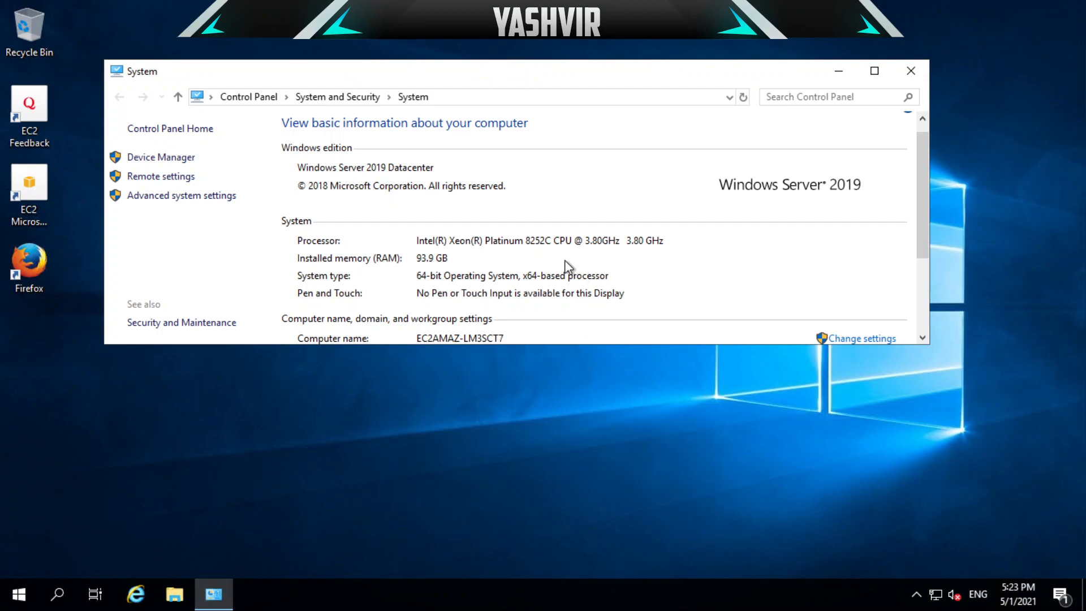
pyautogui.moveTo(31, 163)
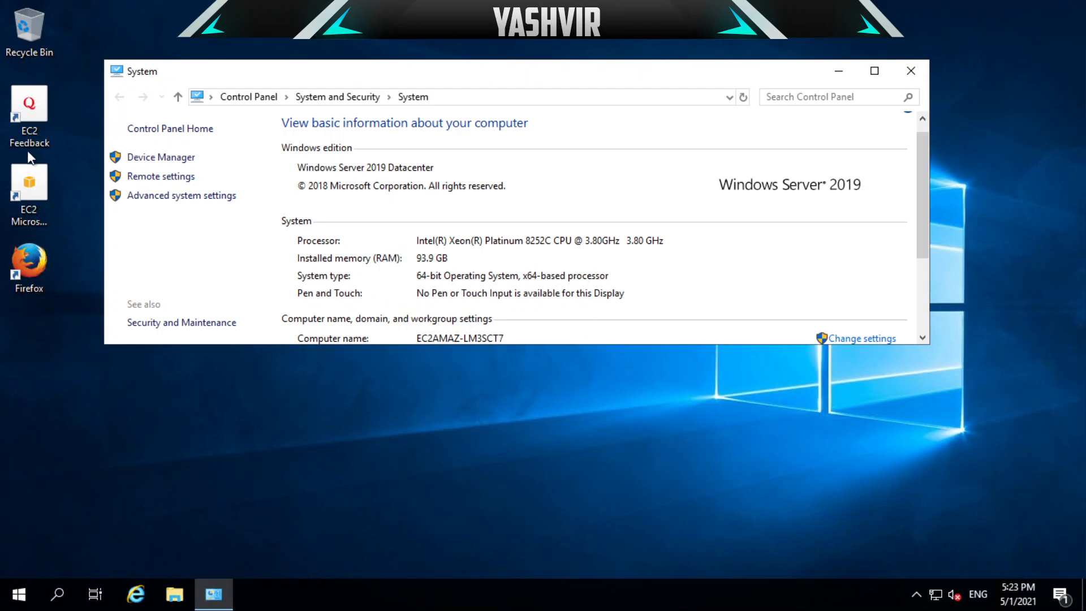
pyautogui.moveTo(640, 268)
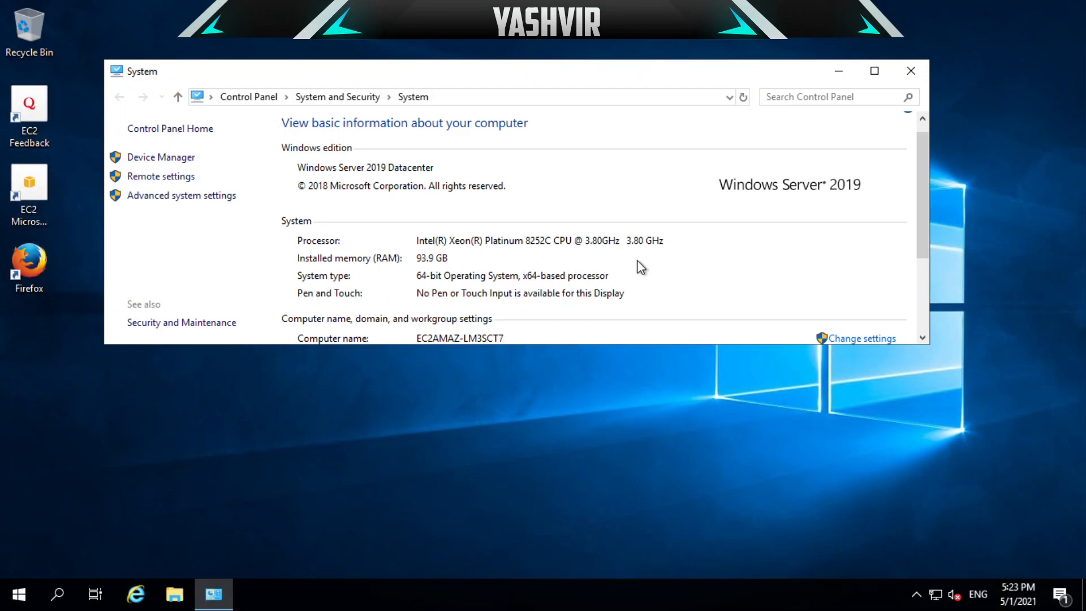
pyautogui.moveTo(885, 40)
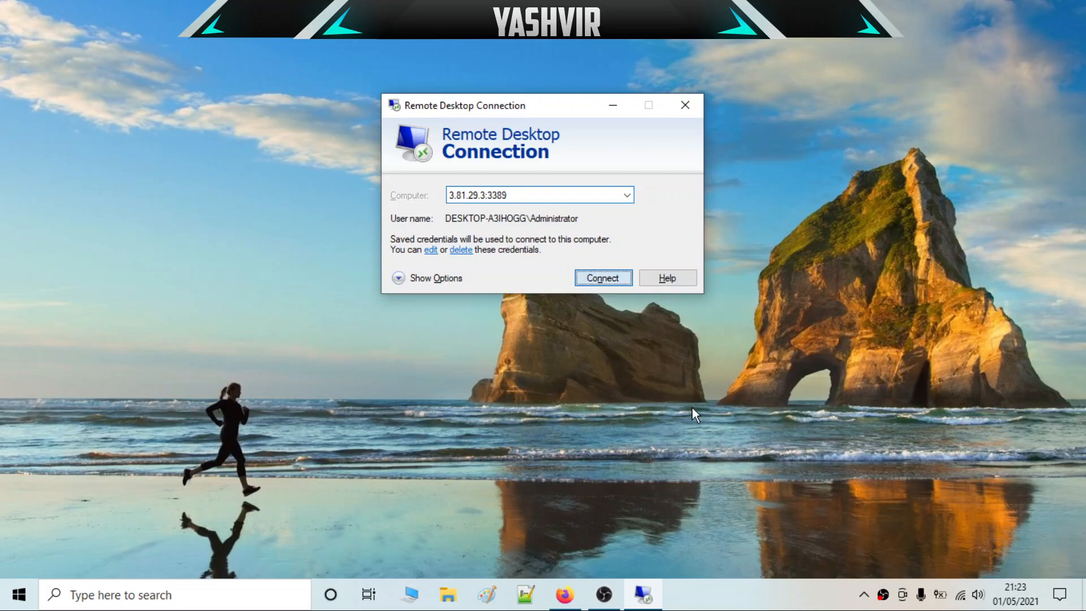
# Connect to 3.81.29.3 and submit the new Administrator password.
pyautogui.click(603, 278)
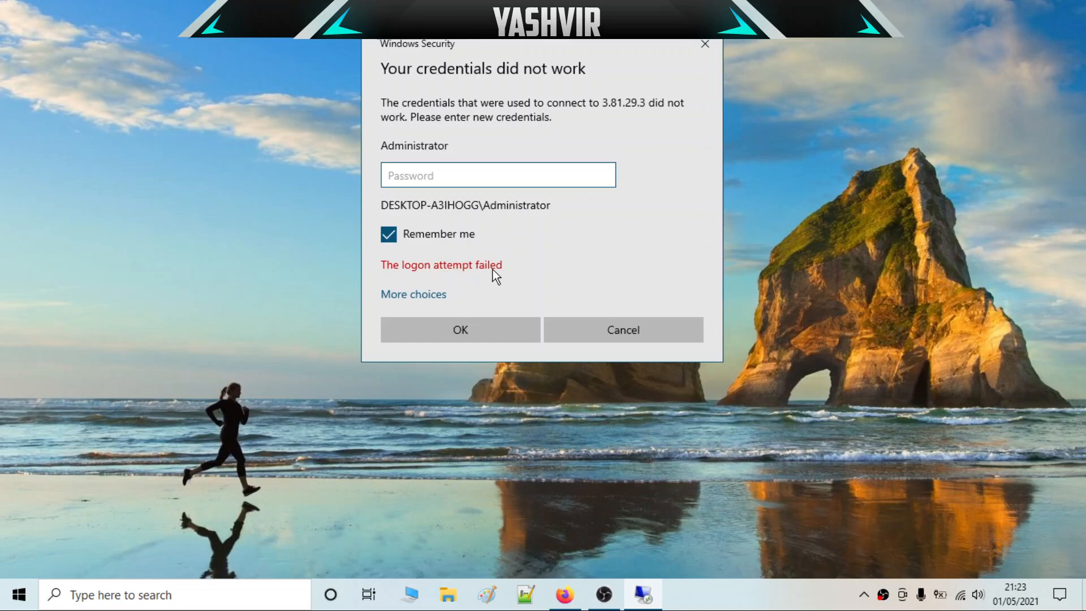
pyautogui.moveTo(463, 276)
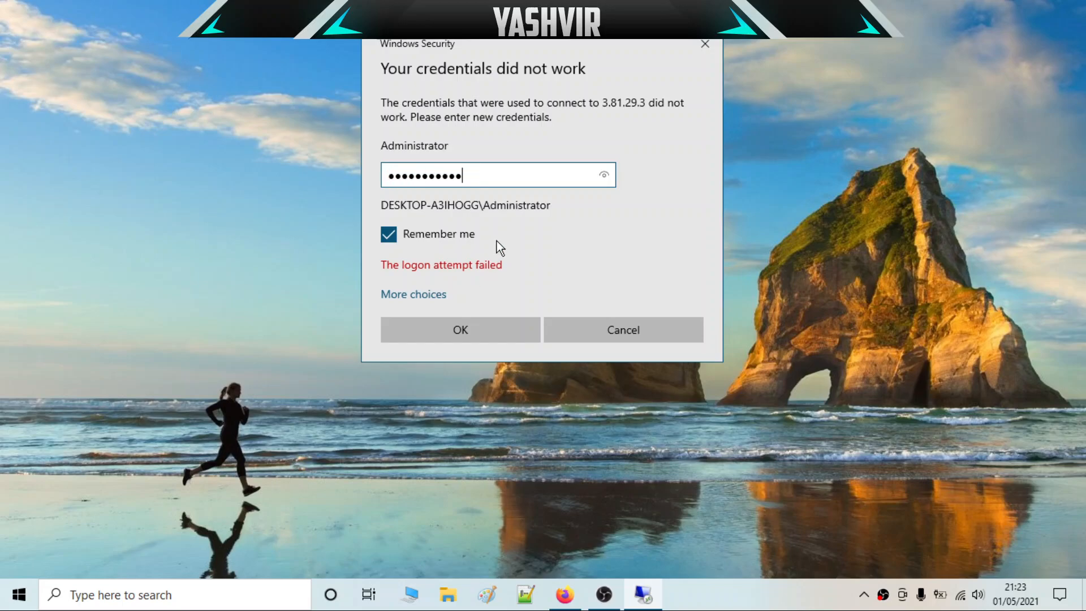
pyautogui.click(459, 330)
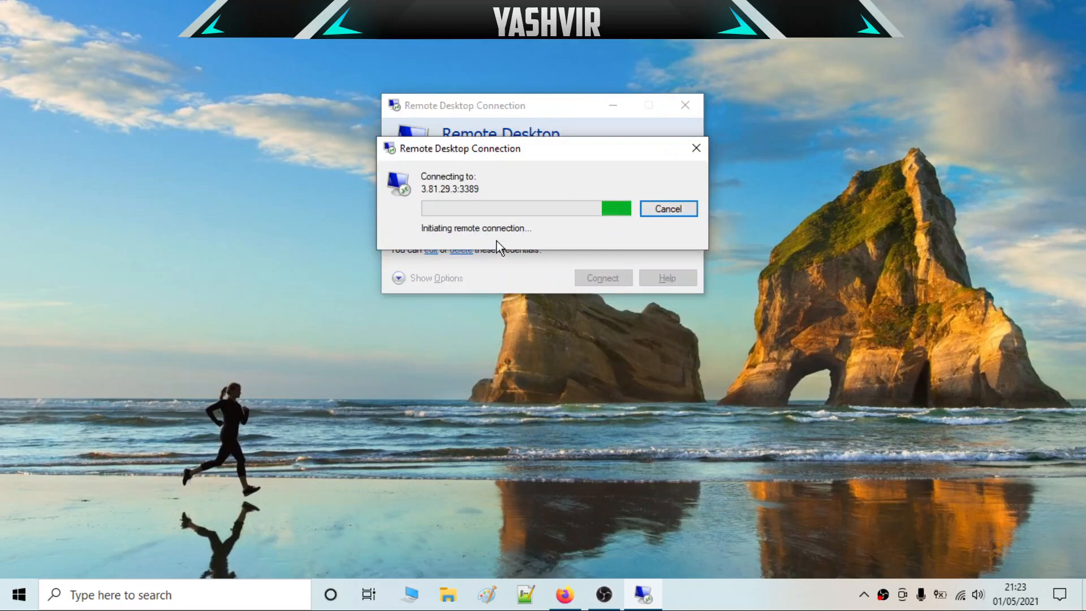